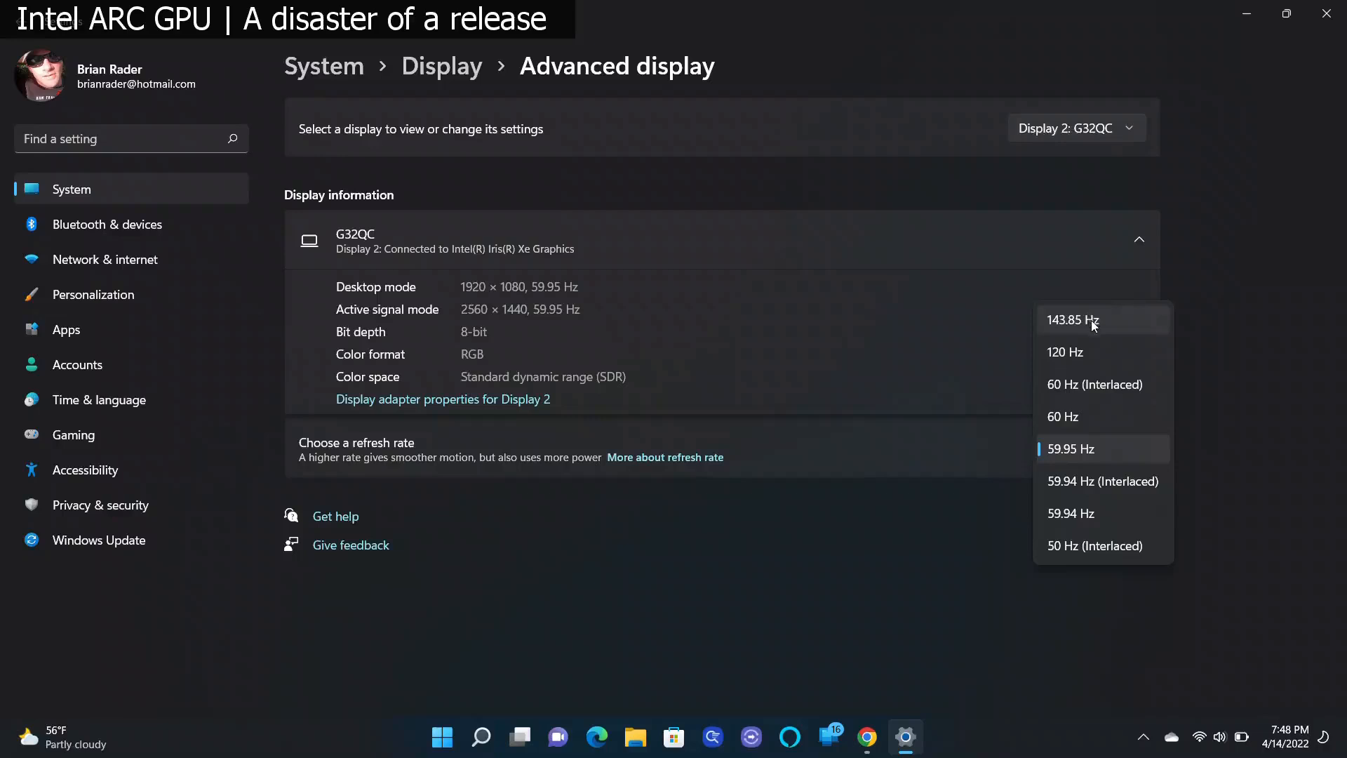
mouse_move(999, 593)
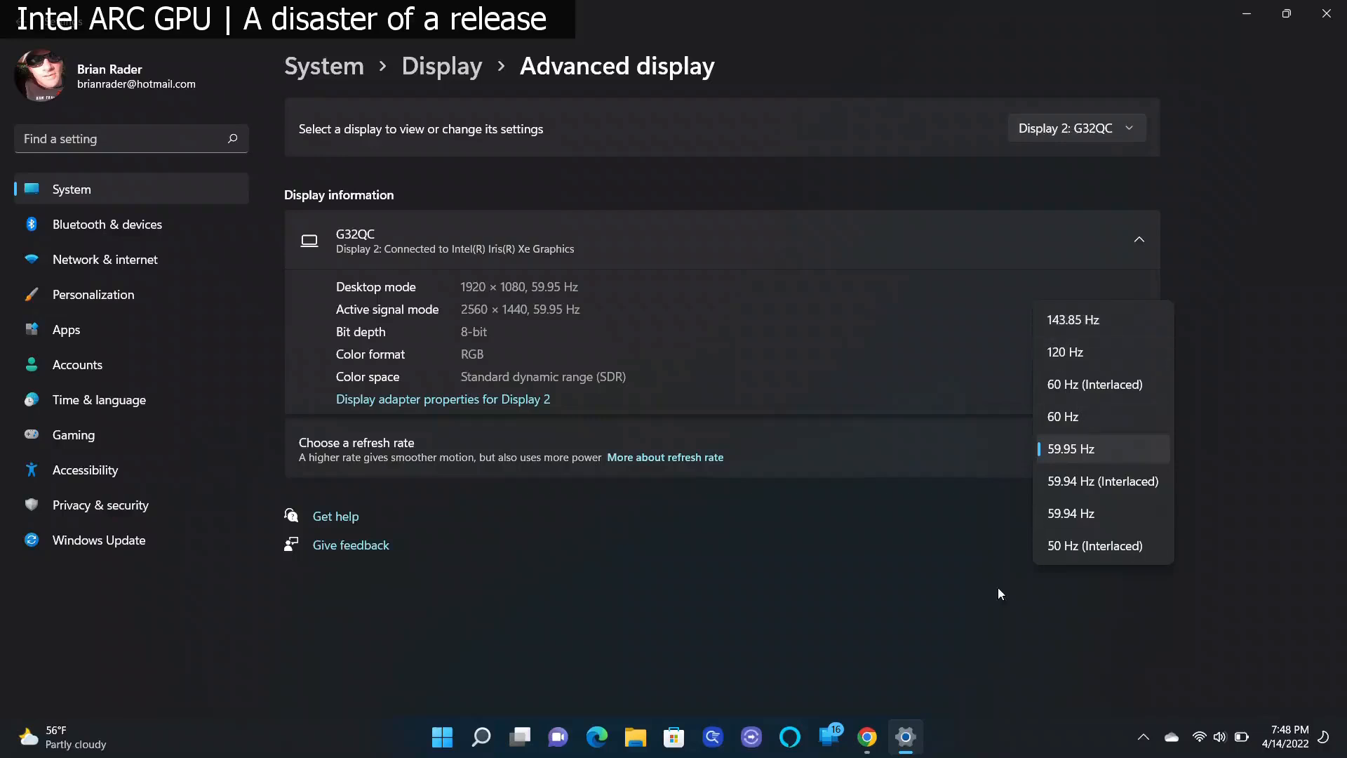
mouse_move(896, 601)
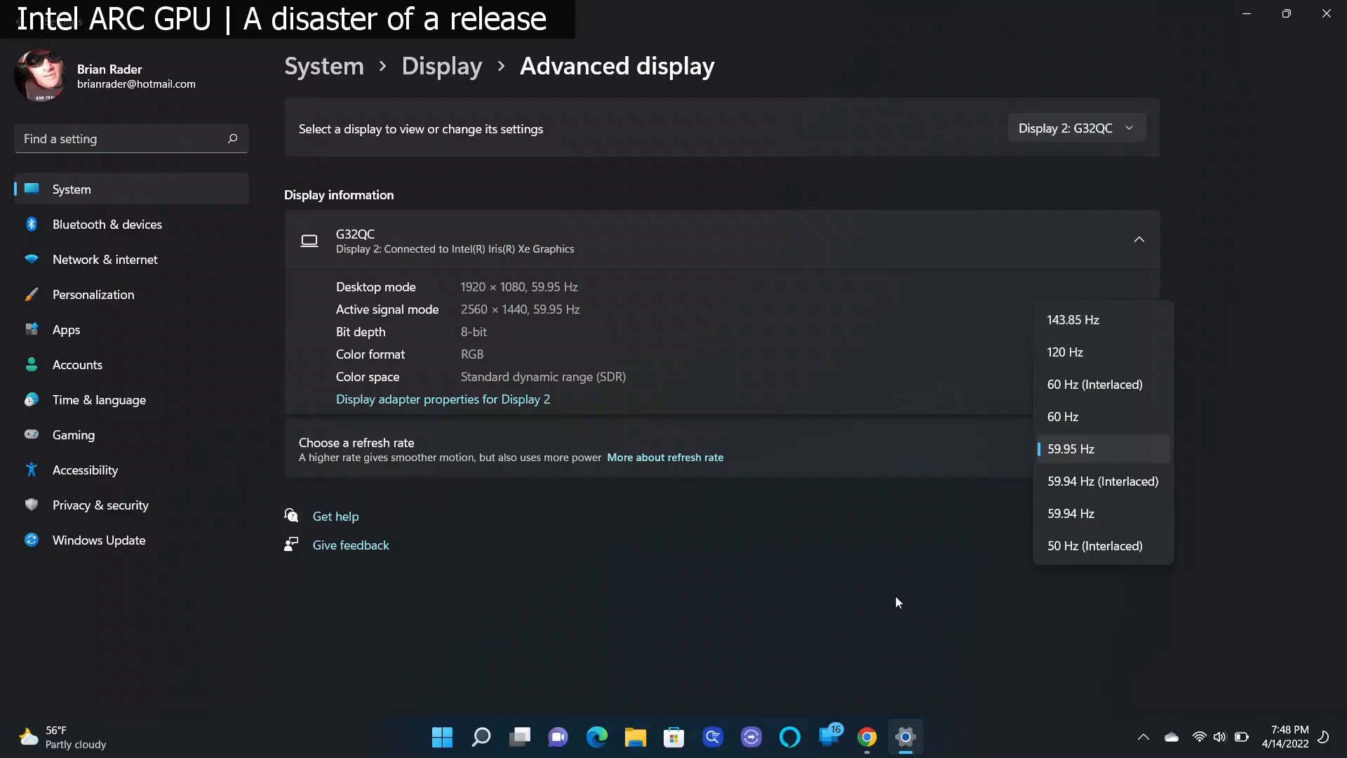
Close the refresh rate list unchanged and set Display 2's resolution to 2560 × 1440.
click(1069, 449)
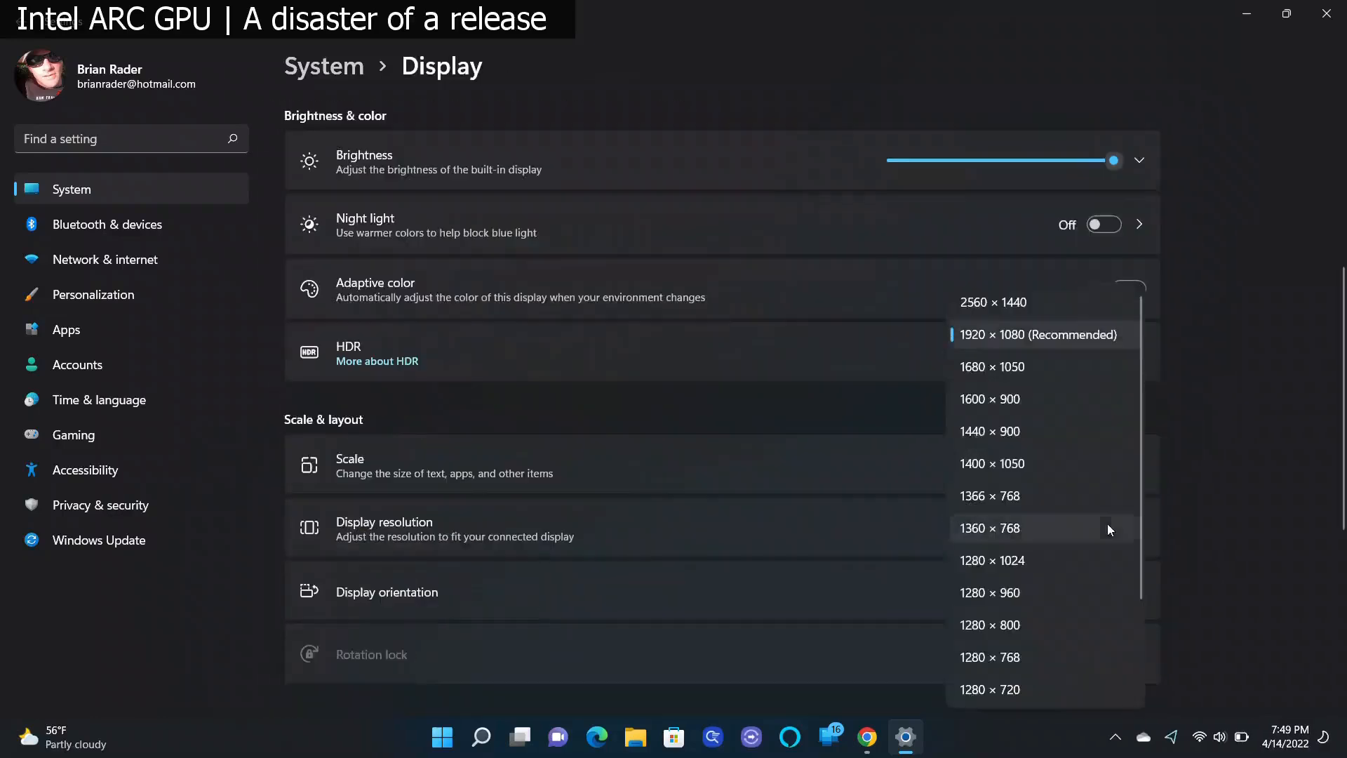
click(994, 301)
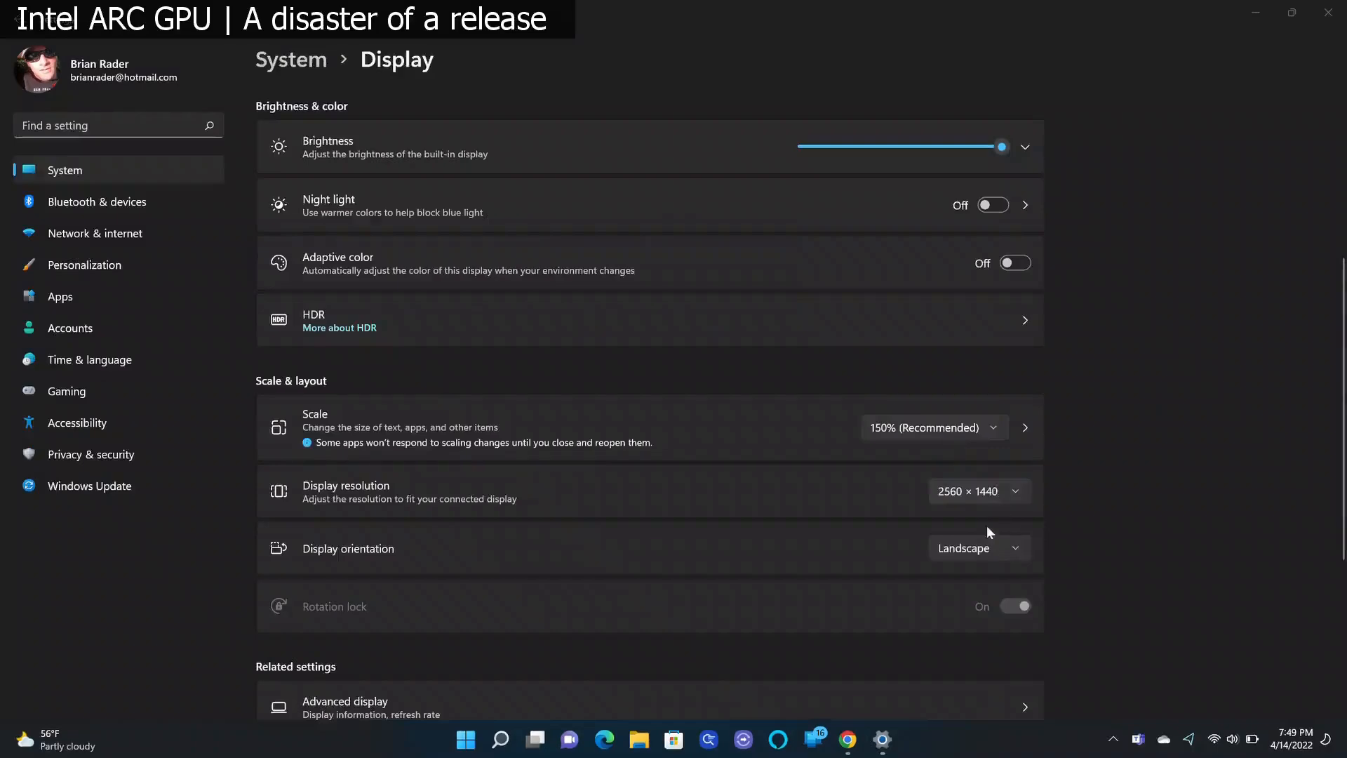